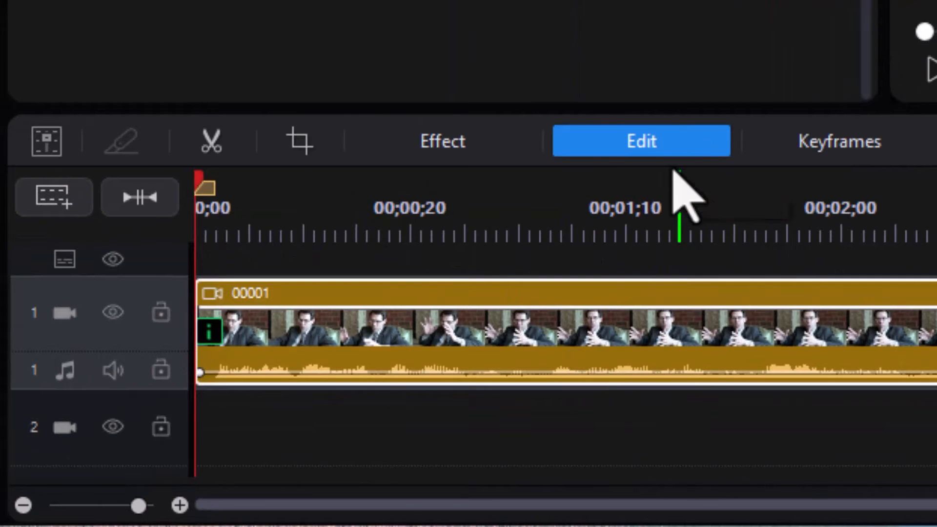
Step: Reach the AI Audio Denoise feature through the clip's Edit panel and its Audio tools
click(641, 141)
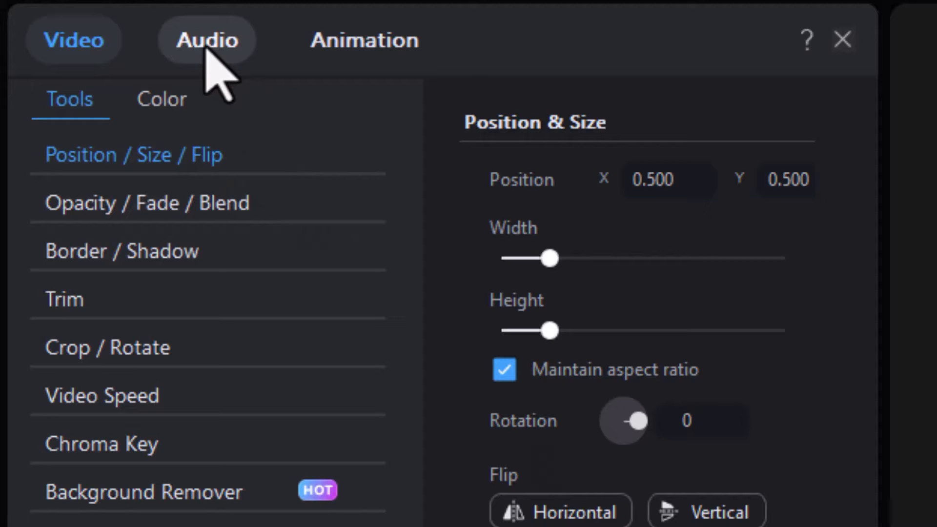
click(206, 40)
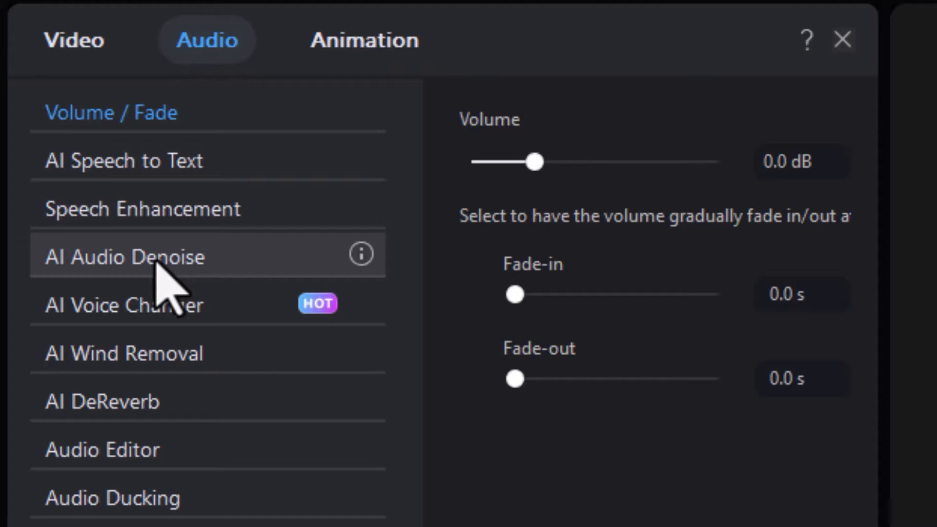
mouse_move(165, 287)
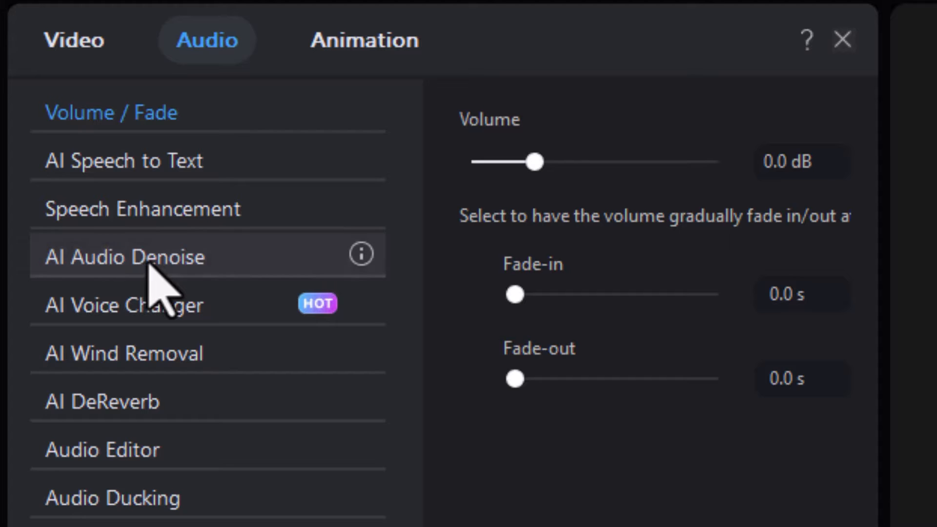
click(124, 256)
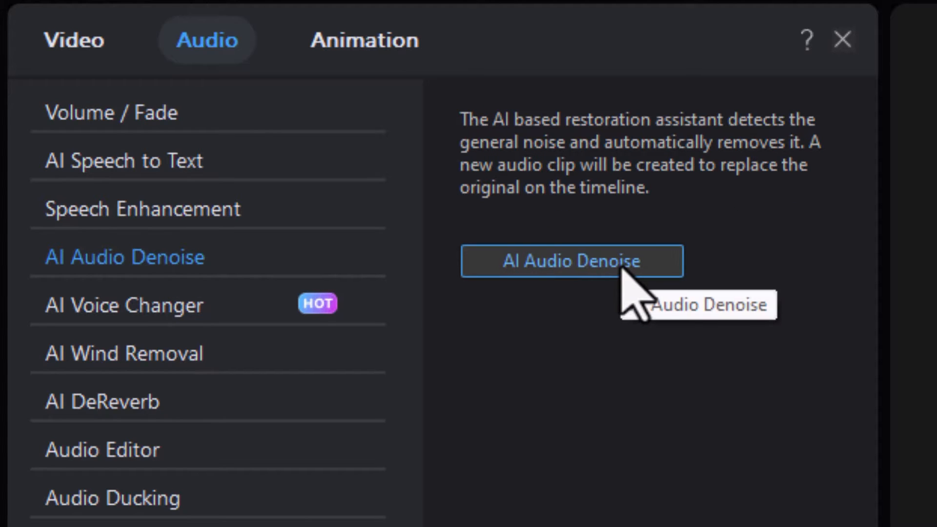
Step: Launch AI Audio Denoise and choose Dialogue as the audio type to restore
click(570, 261)
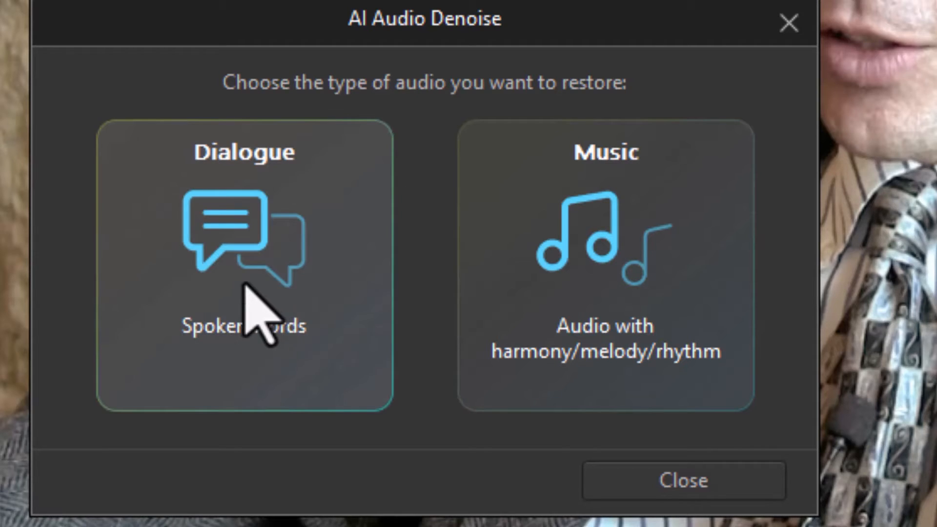
click(243, 264)
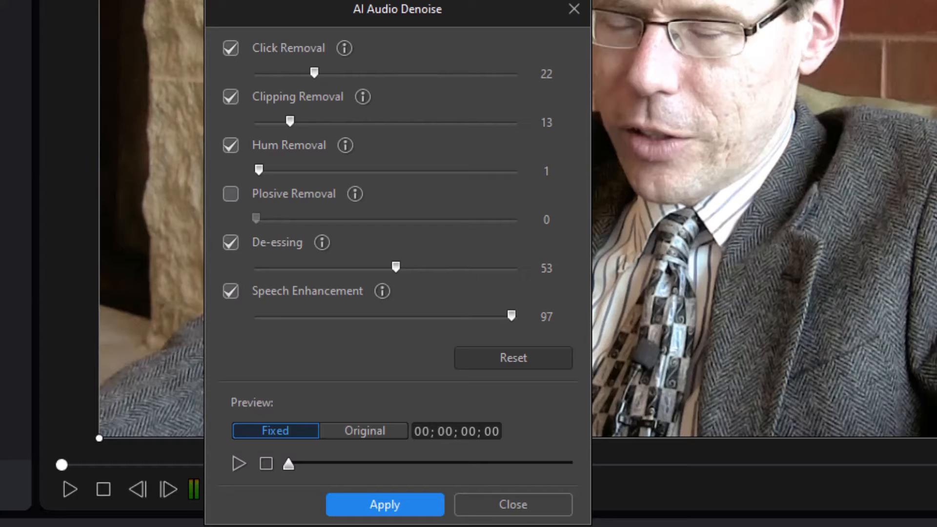
mouse_move(224, 138)
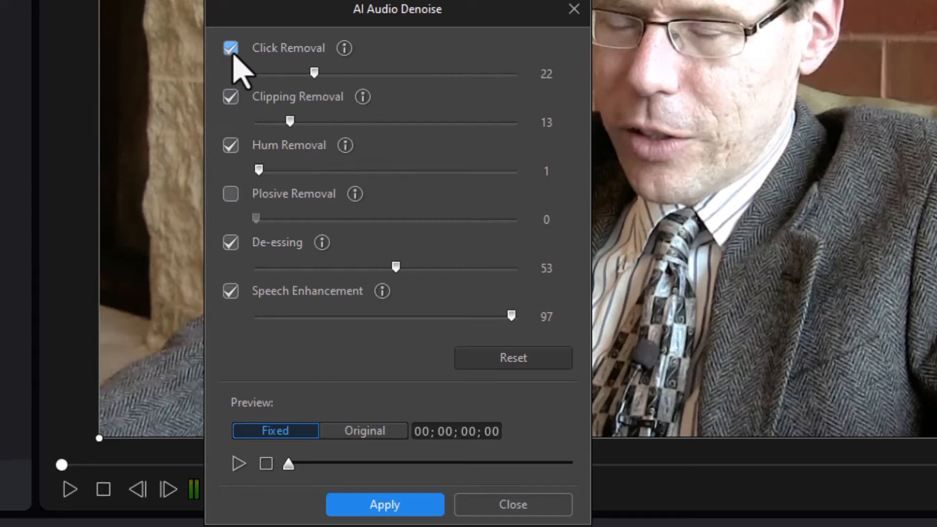
click(230, 48)
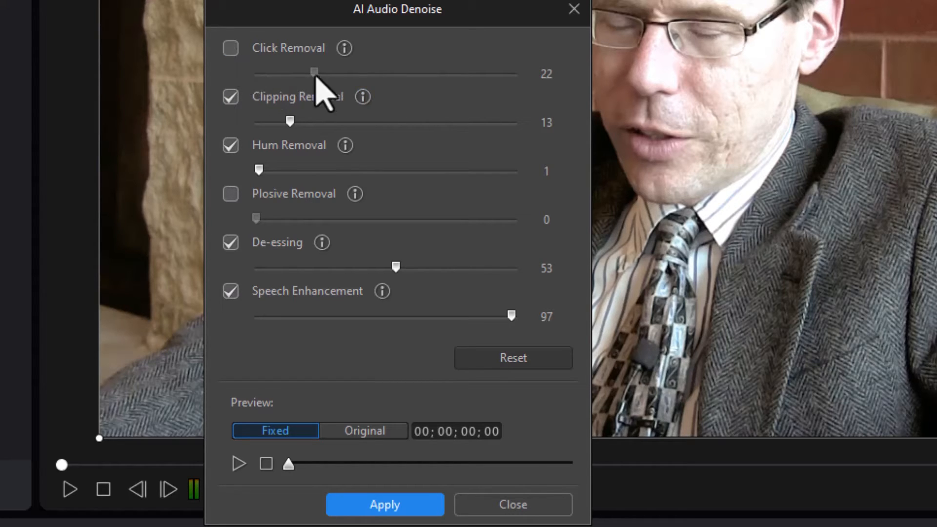
click(230, 48)
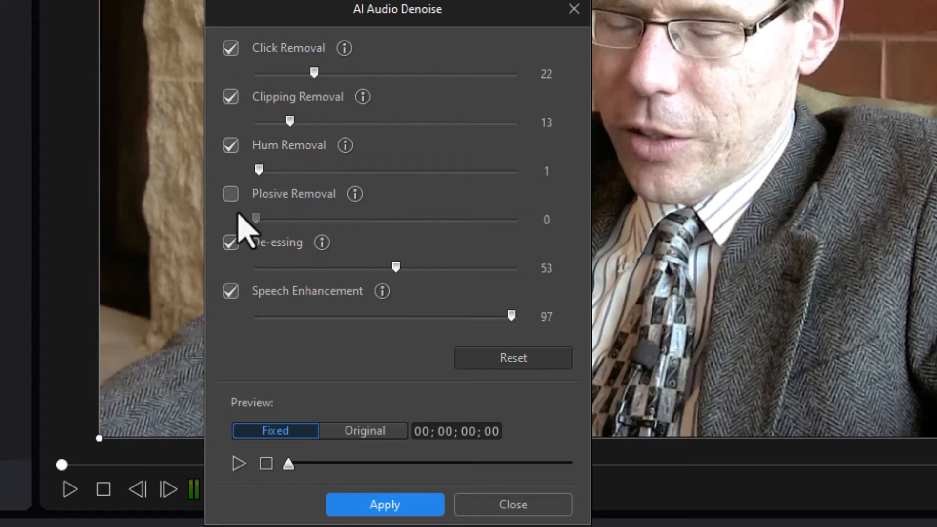
mouse_move(272, 218)
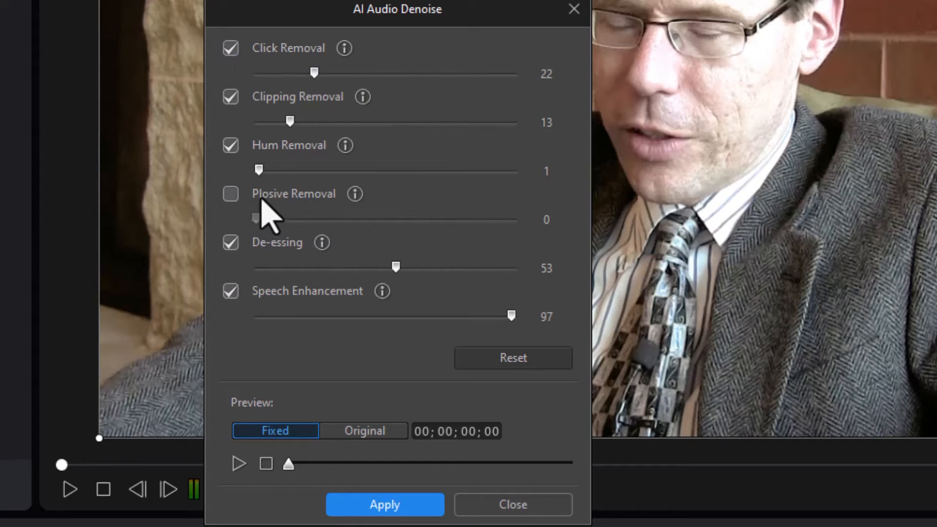
click(230, 194)
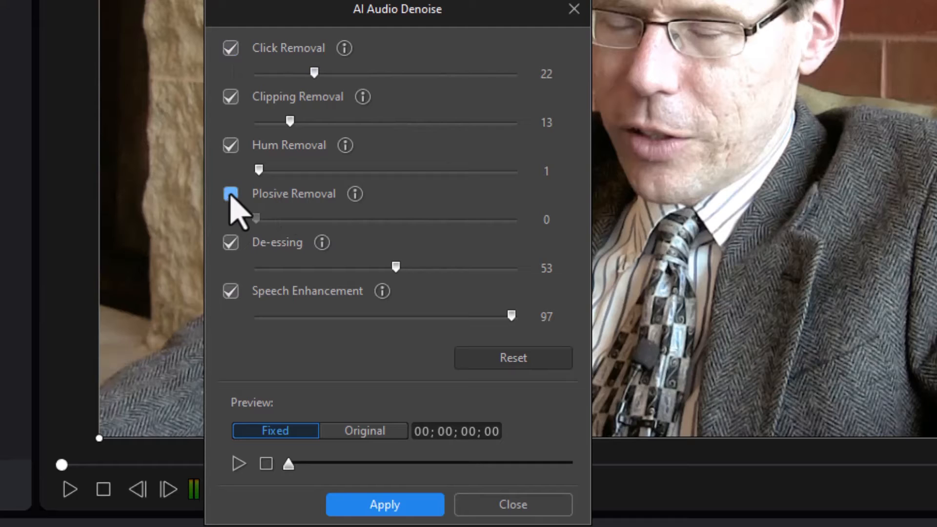
click(231, 194)
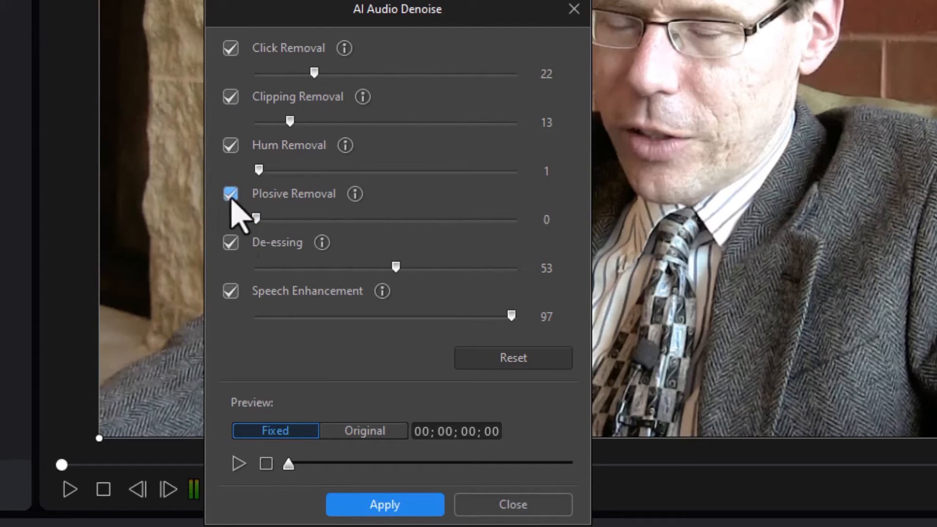
click(230, 194)
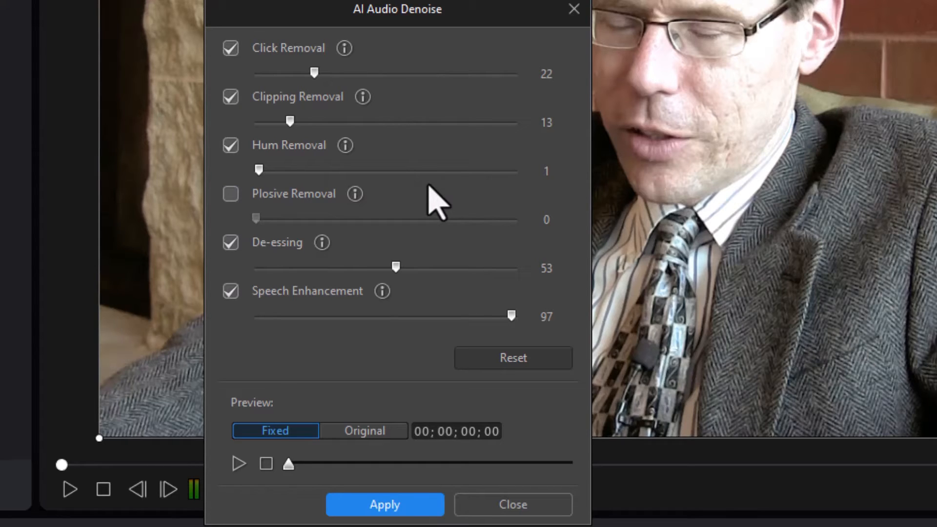
mouse_move(418, 212)
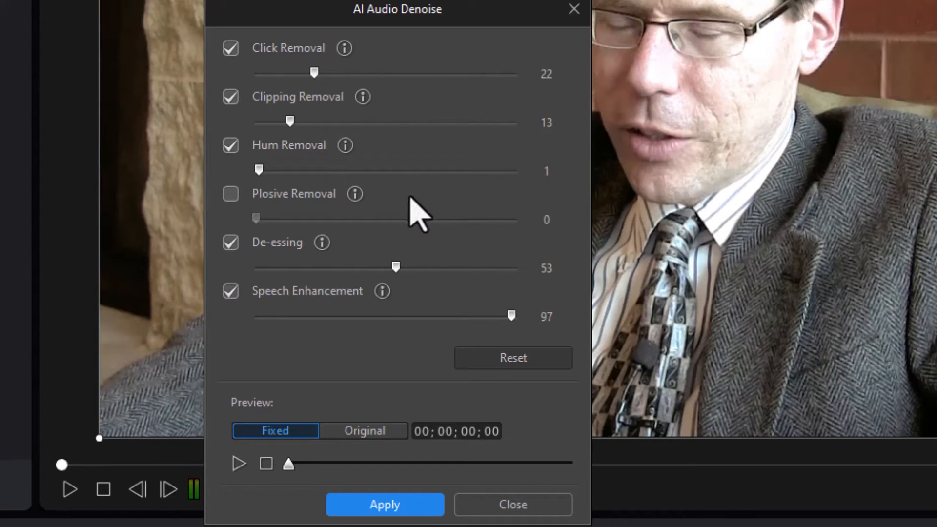
mouse_move(403, 257)
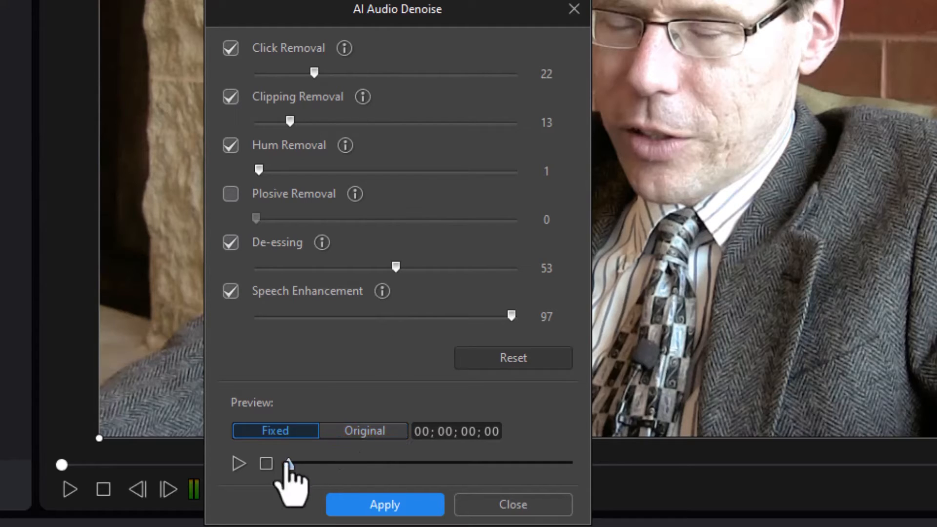
Step: Compare original and denoised audio previews, then switch off a noise-removal option
click(363, 431)
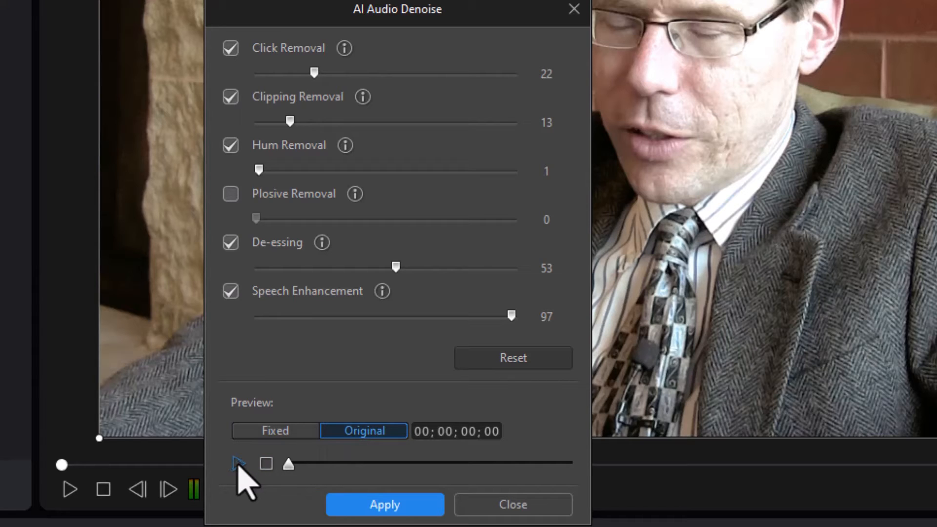
click(238, 464)
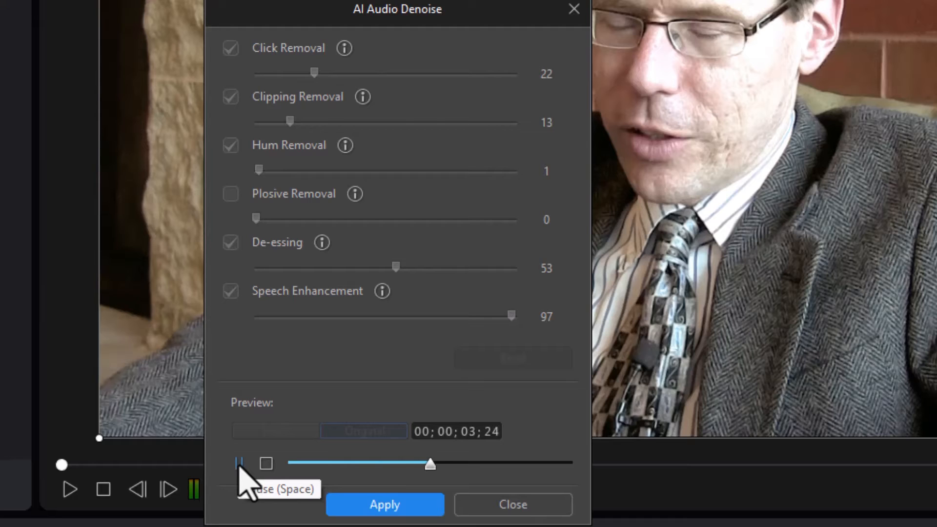
click(239, 464)
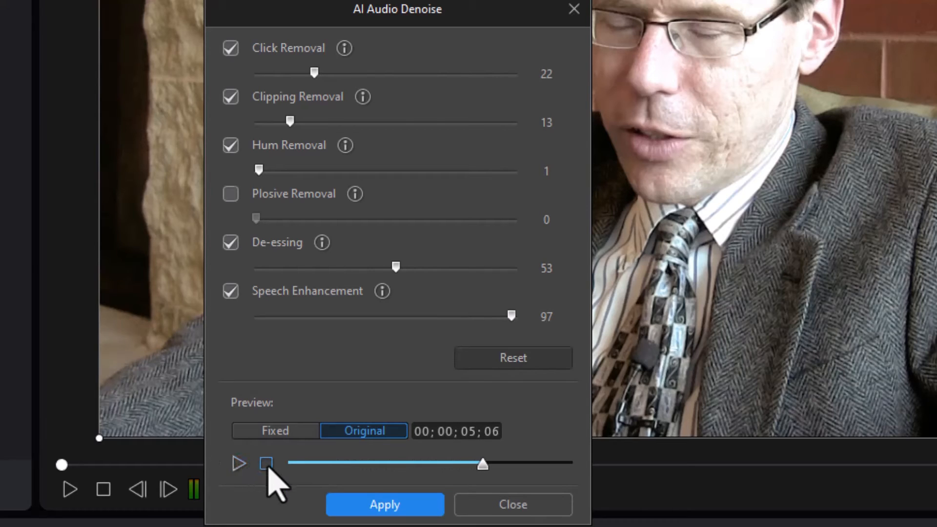
click(275, 431)
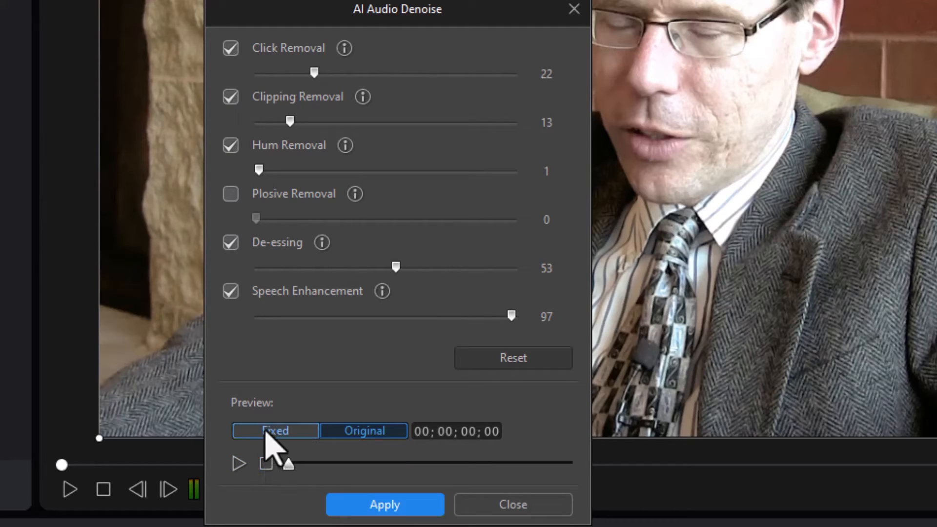
click(275, 431)
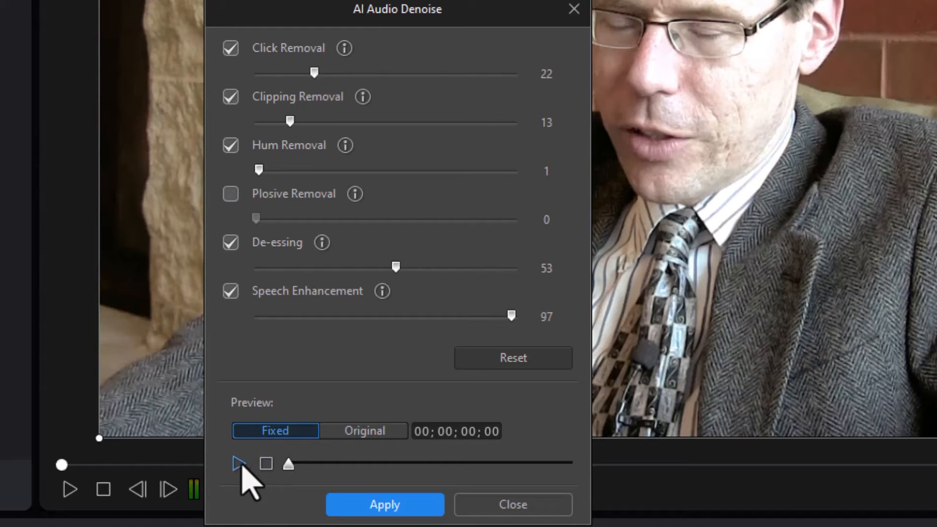
click(238, 464)
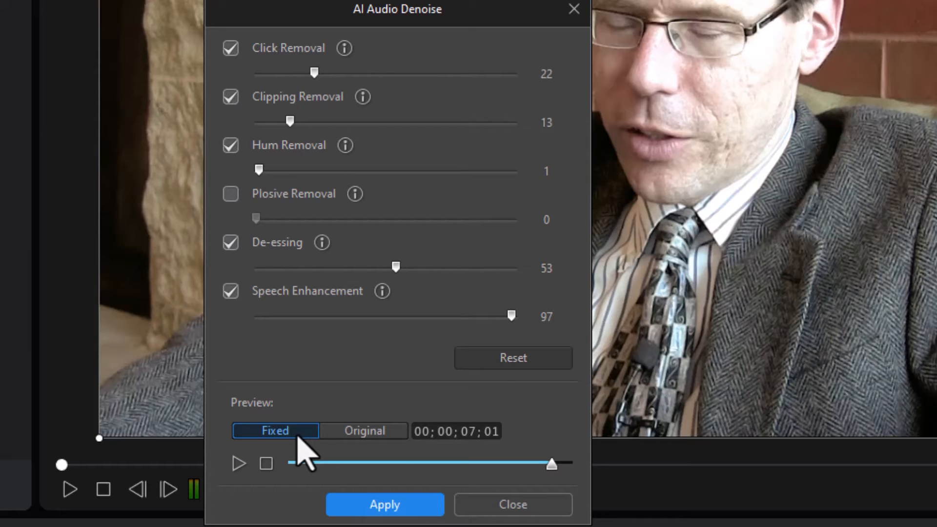
mouse_move(368, 412)
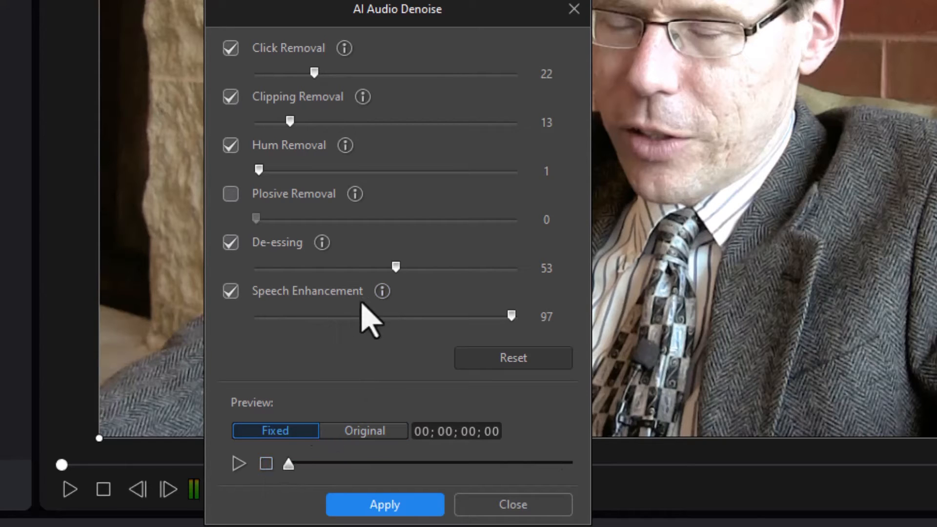
mouse_move(375, 357)
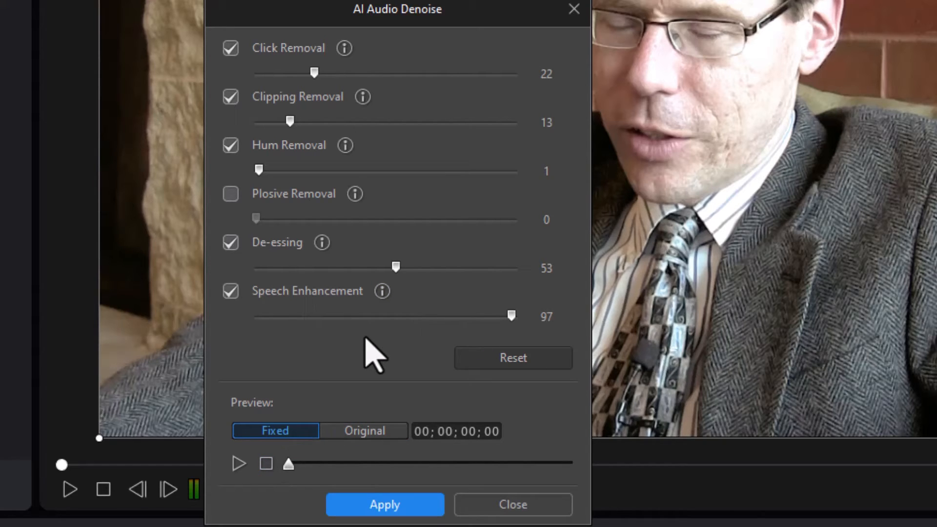
mouse_move(385, 297)
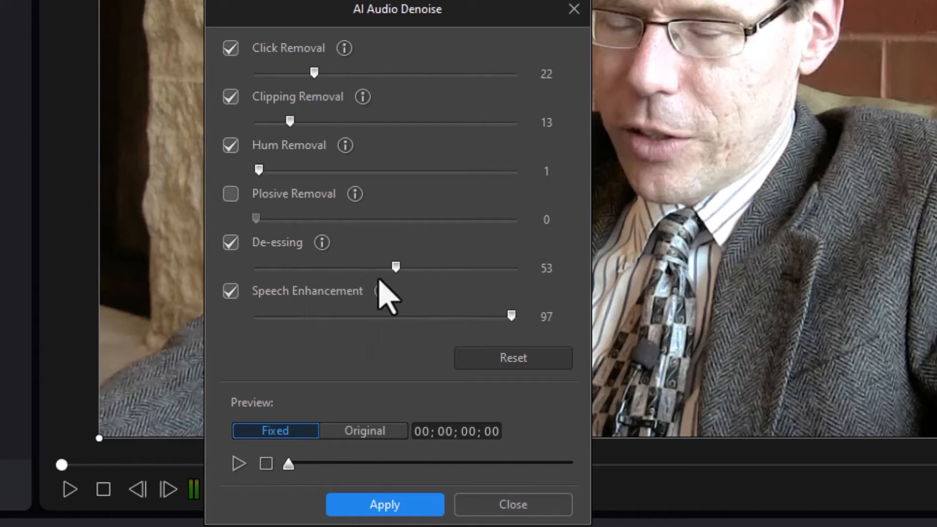
mouse_move(381, 291)
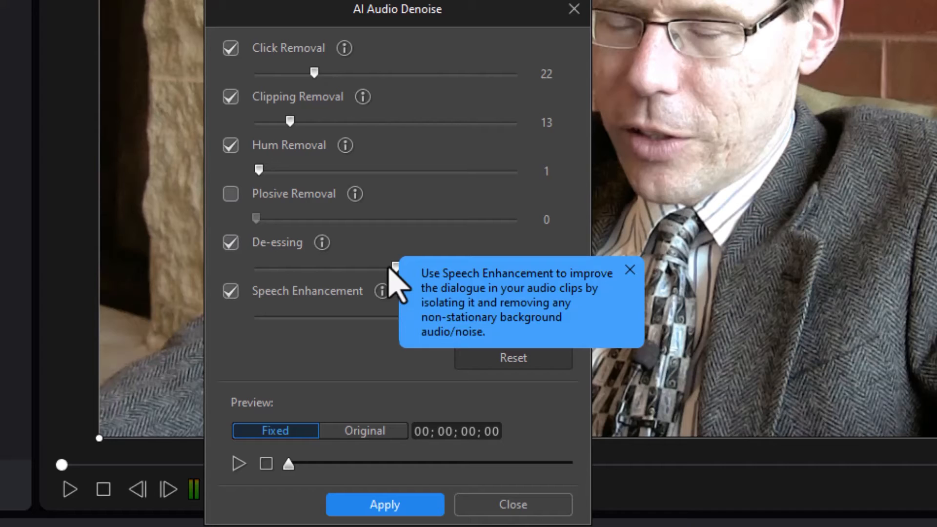
mouse_move(425, 287)
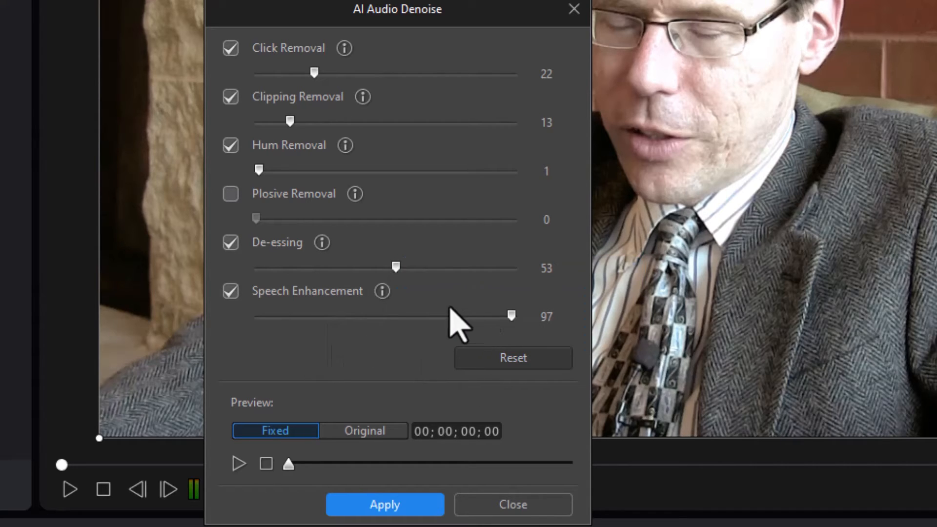
click(231, 48)
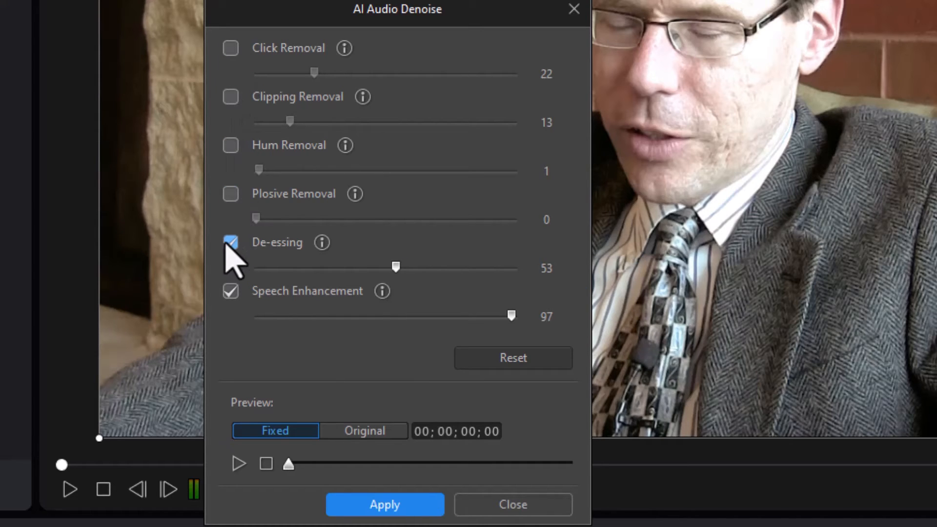
Step: Turn off De-essing, preview the original audio, and return to the fixed version
click(230, 242)
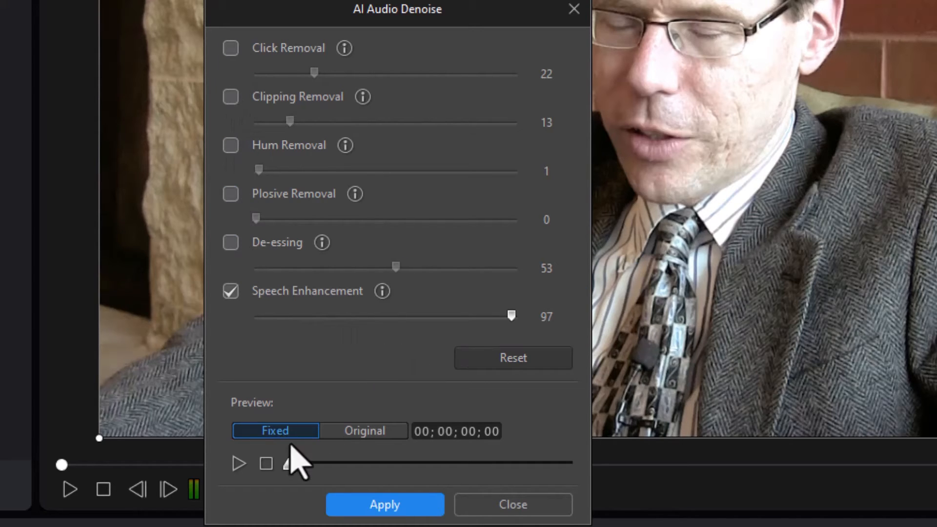
click(363, 430)
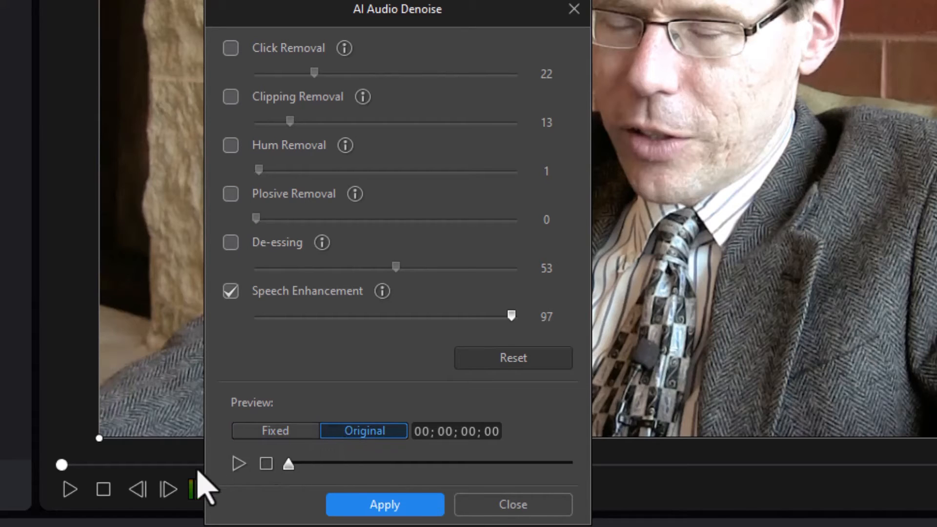
click(237, 464)
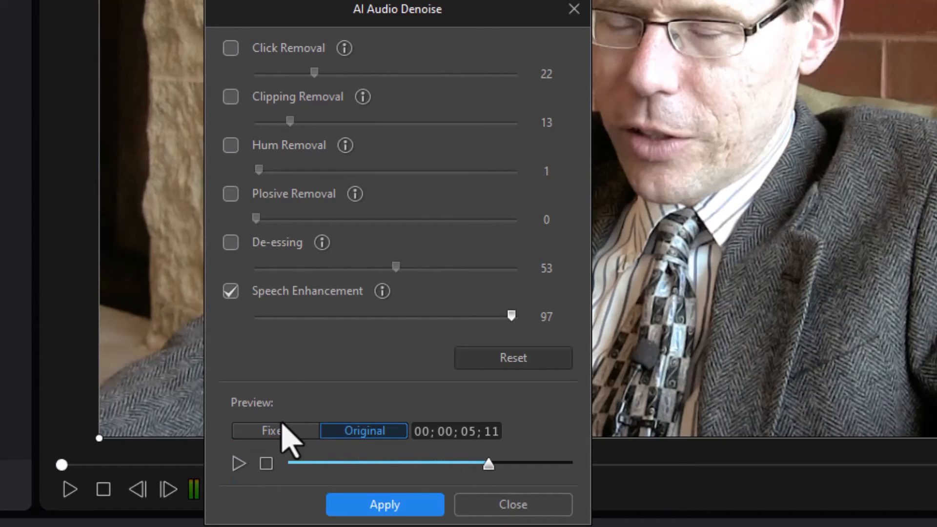
click(275, 431)
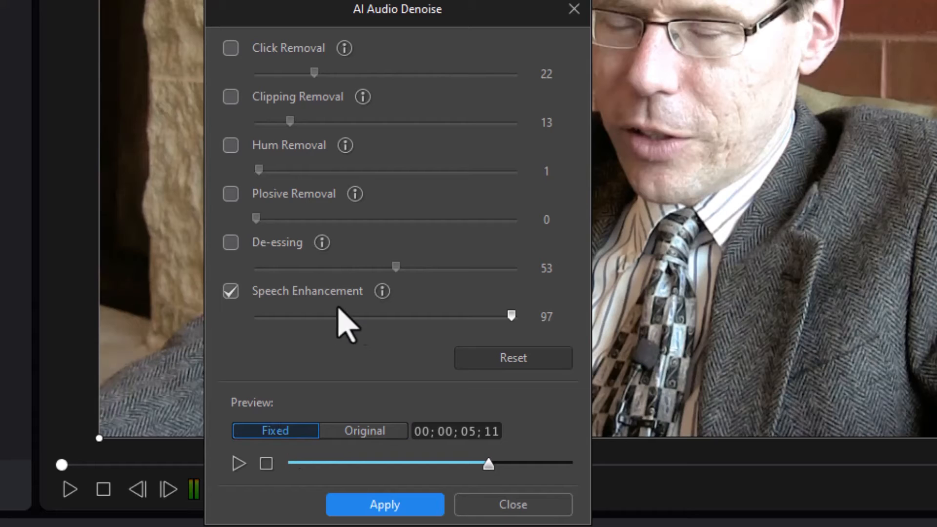
mouse_move(238, 463)
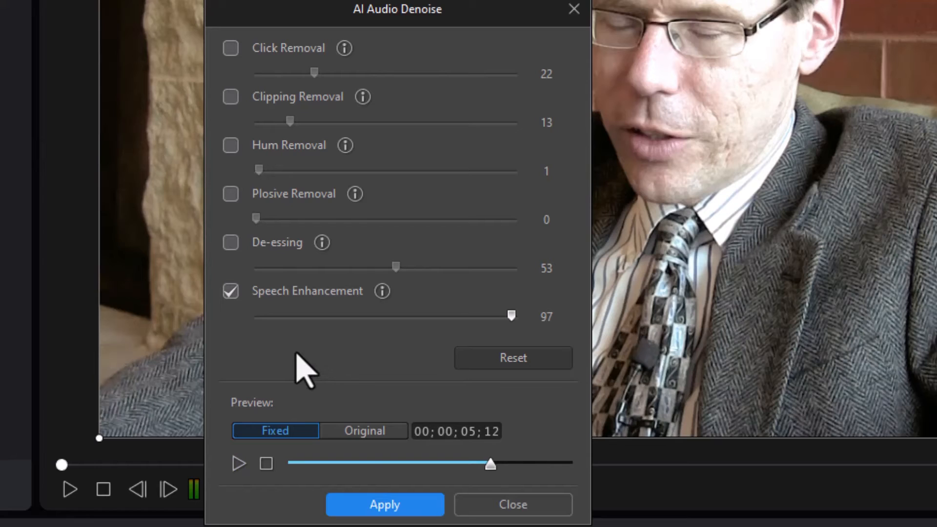
mouse_move(365, 334)
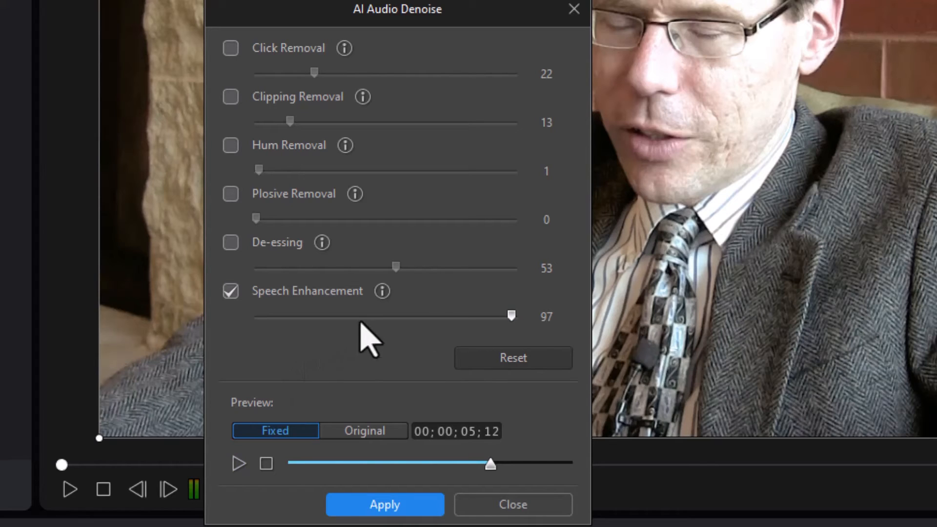
Step: Lower Speech Enhancement strength from 97 to 26 and preview the fixed audio
drag(511, 316, 317, 316)
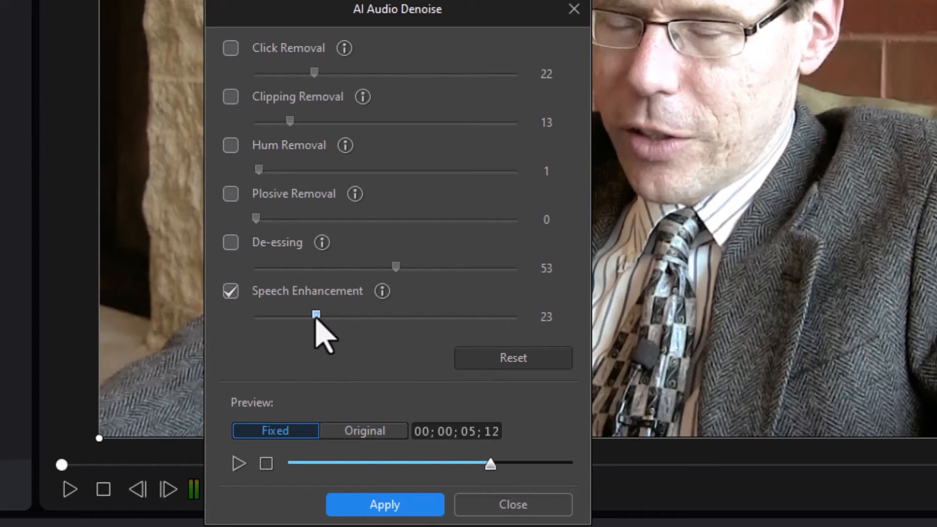
drag(316, 315, 325, 315)
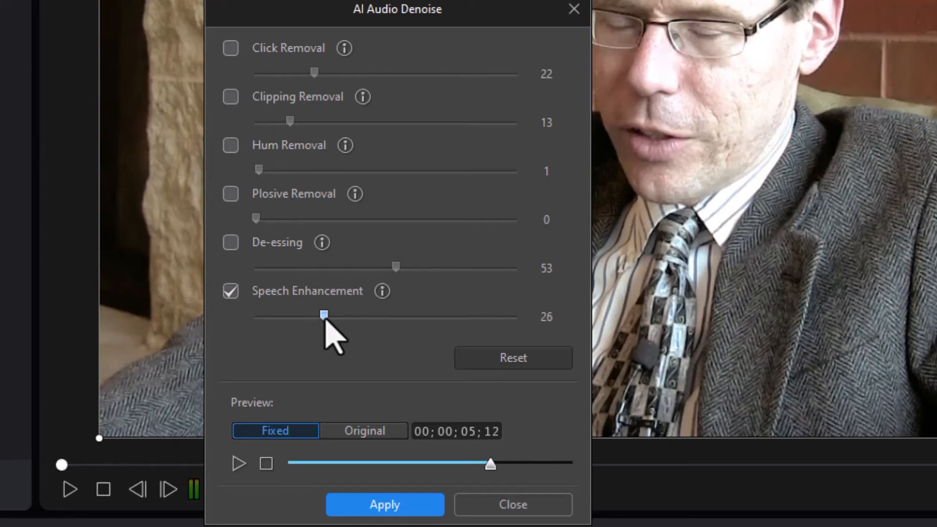
mouse_move(304, 496)
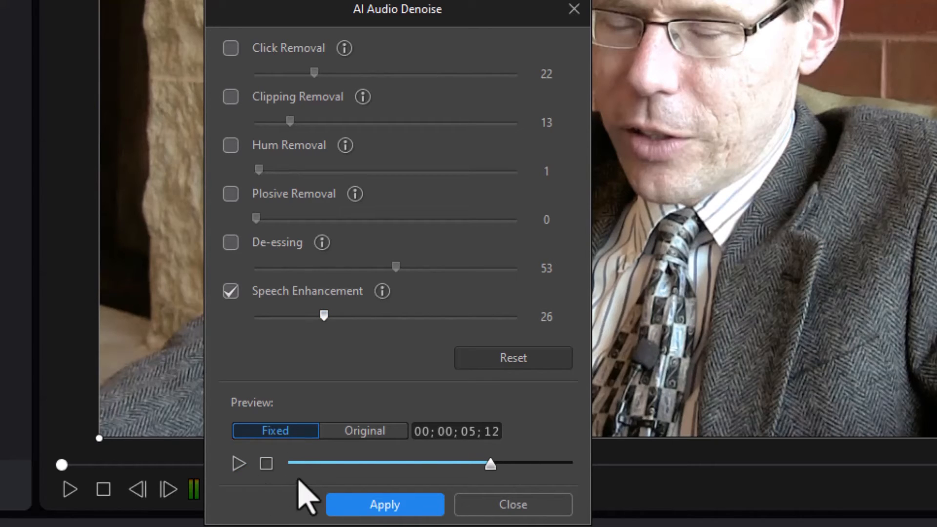
click(238, 463)
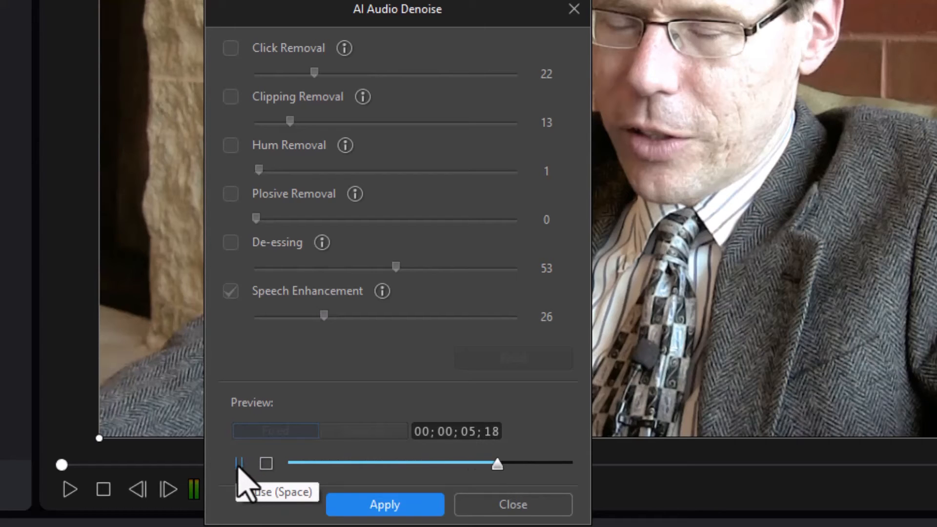
click(238, 464)
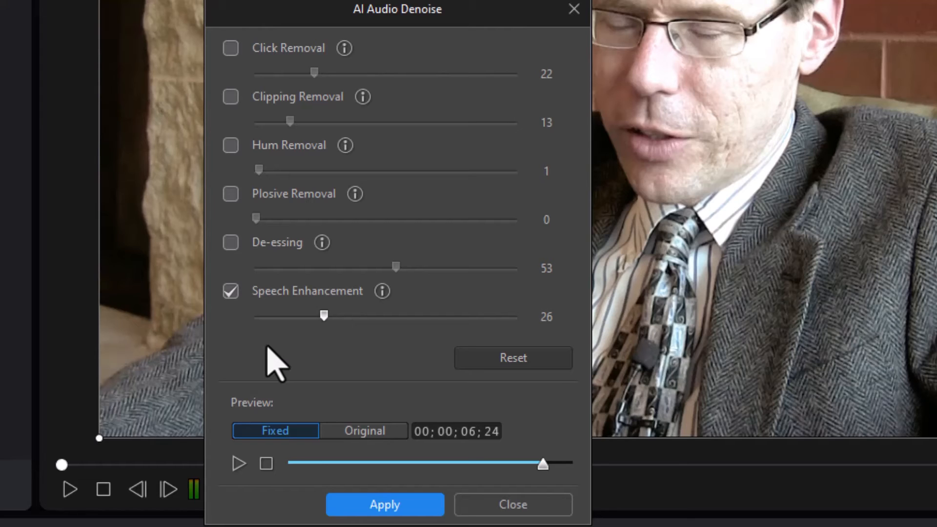
mouse_move(215, 108)
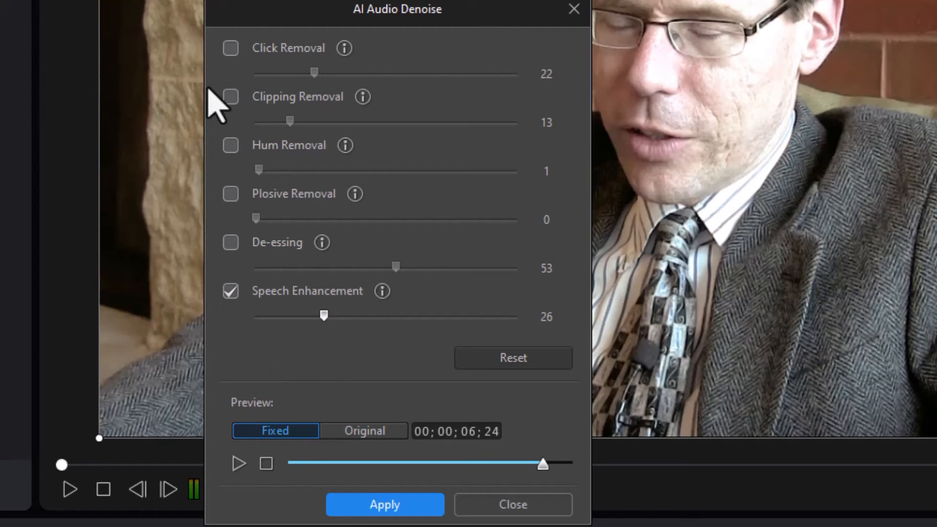
Step: Re-enable Clipping Removal and De-essing alongside Speech Enhancement and preview the result
click(230, 97)
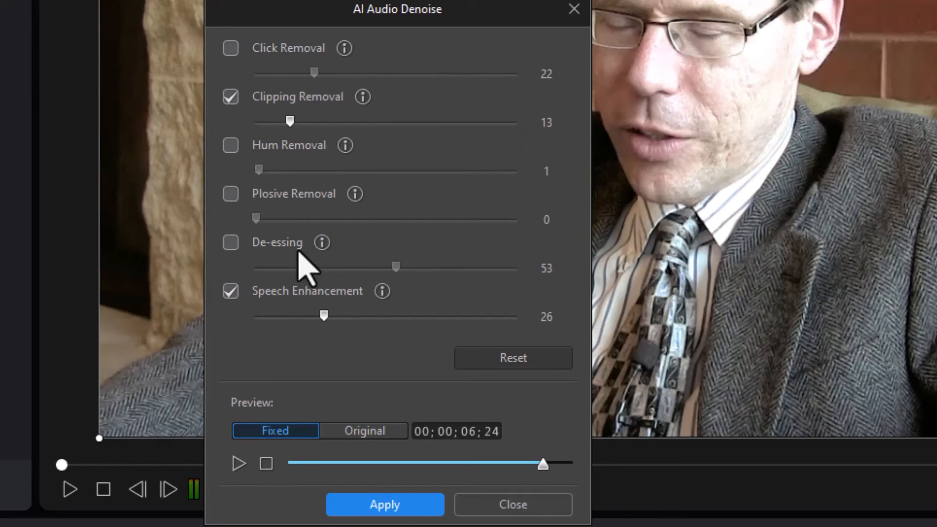
click(230, 242)
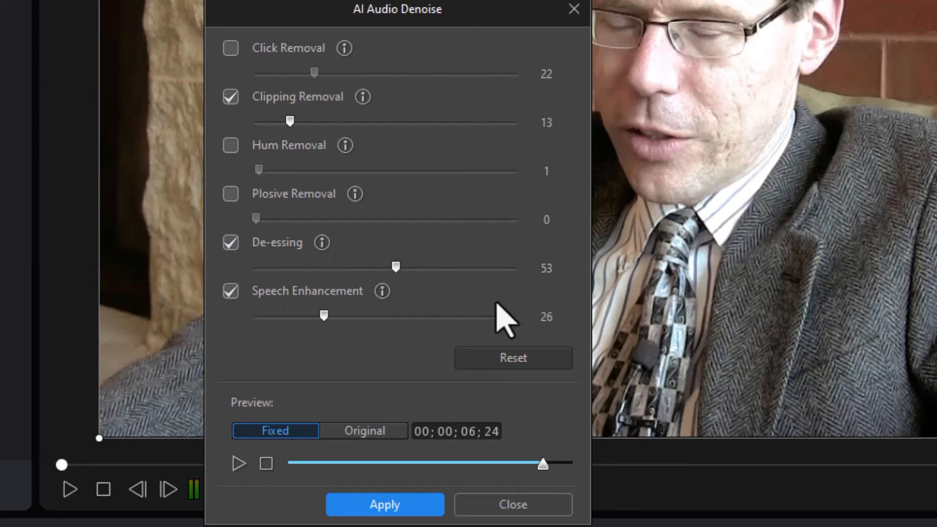
mouse_move(290, 434)
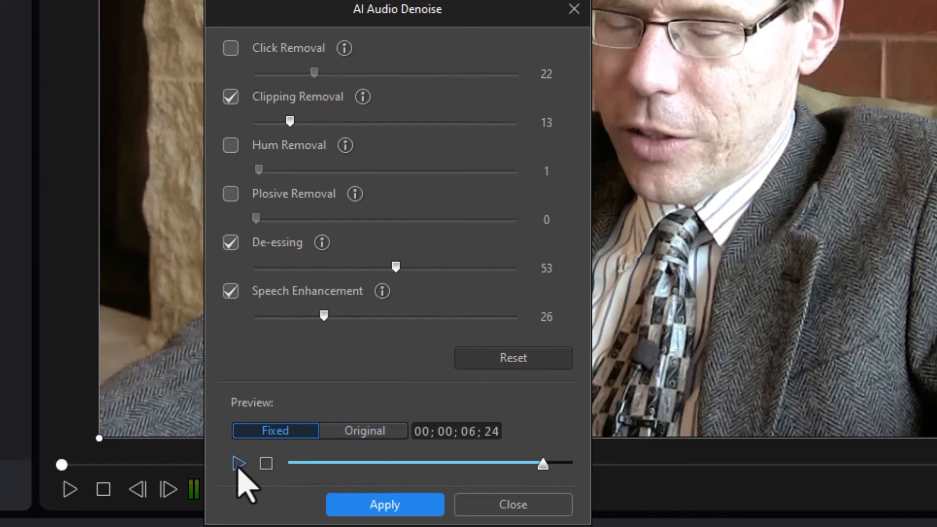
click(238, 464)
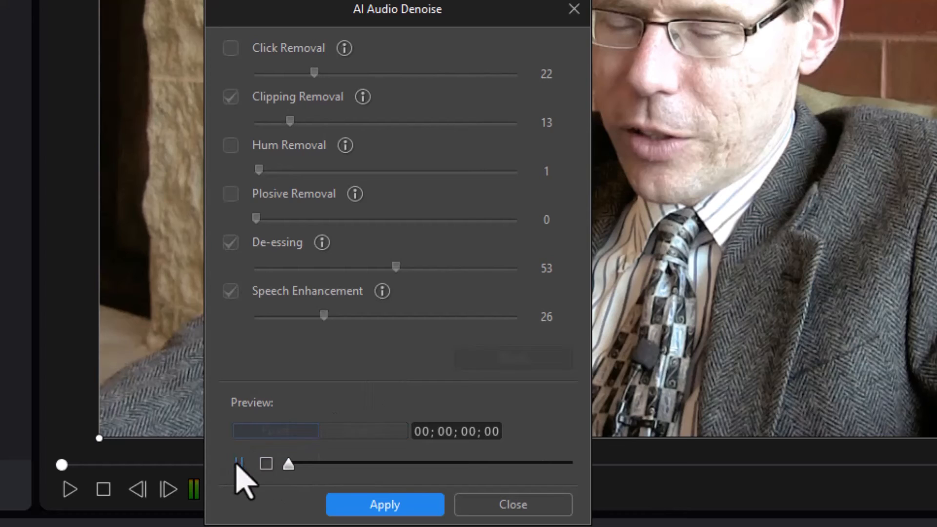
click(239, 465)
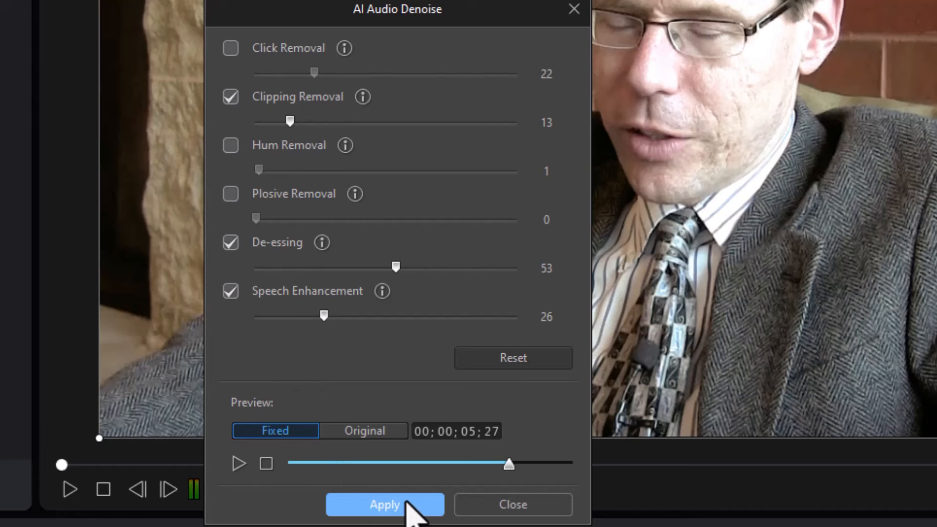
Step: Apply the denoise settings so the cleaned audio lands on the timeline clip
click(384, 505)
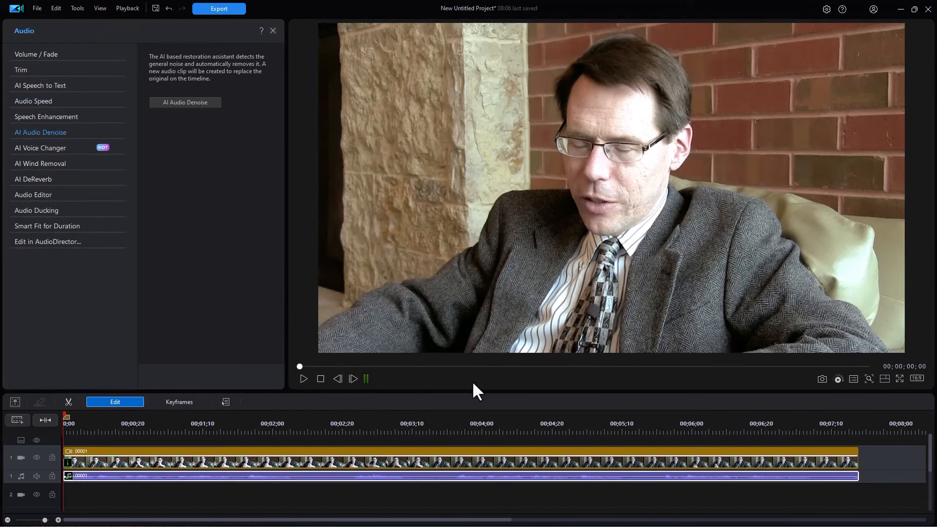
mouse_move(114, 475)
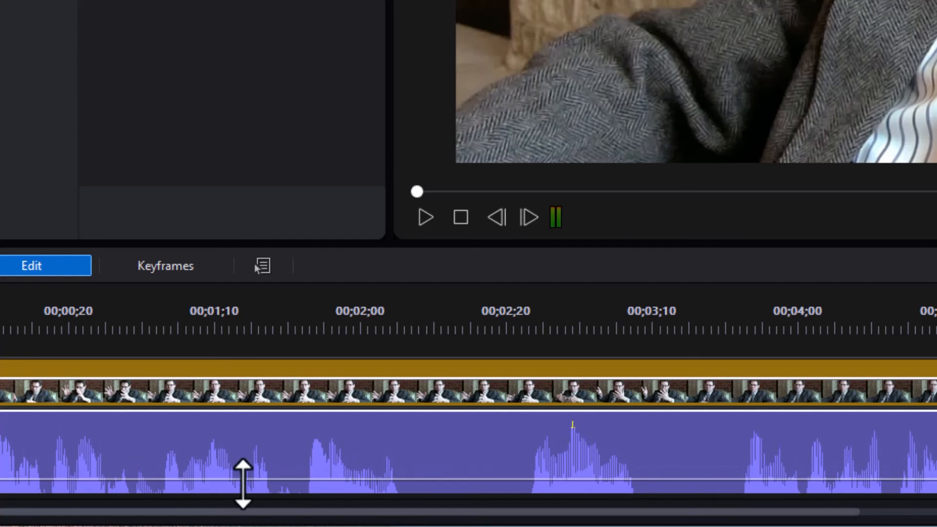
mouse_move(536, 472)
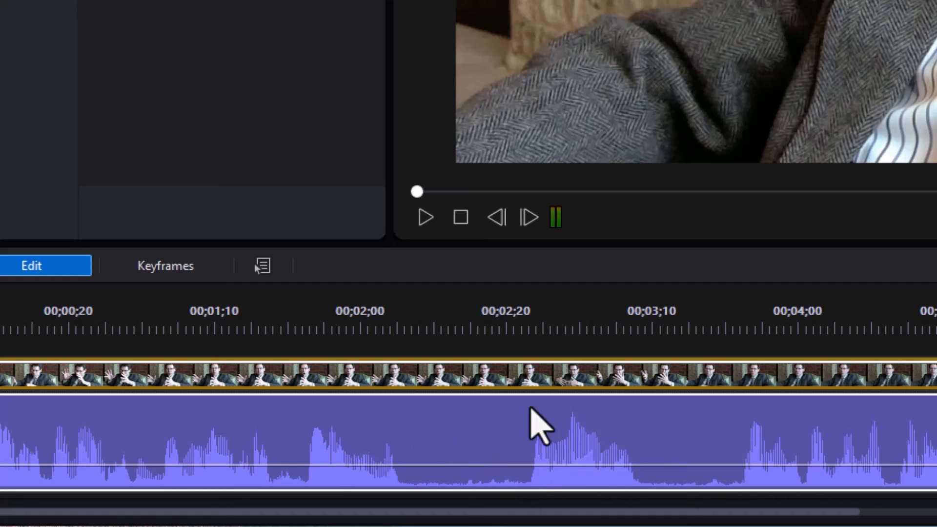
mouse_move(239, 418)
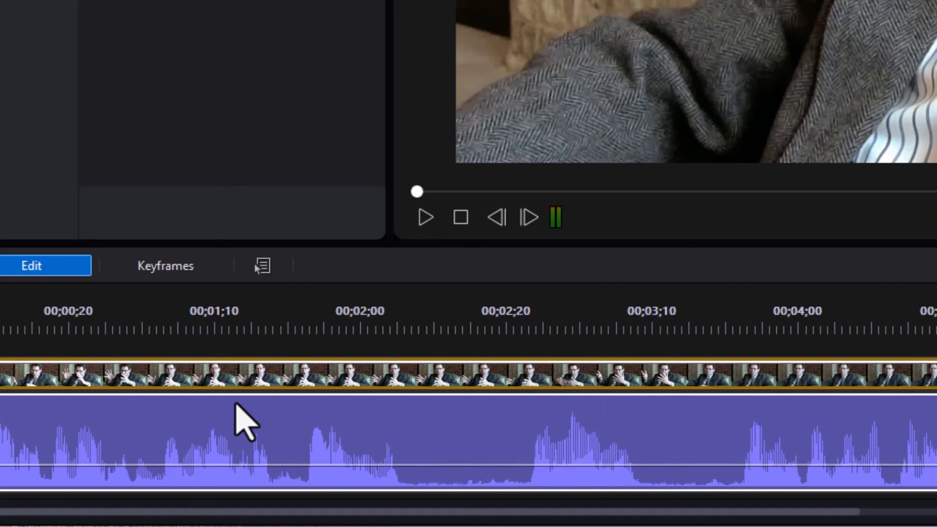